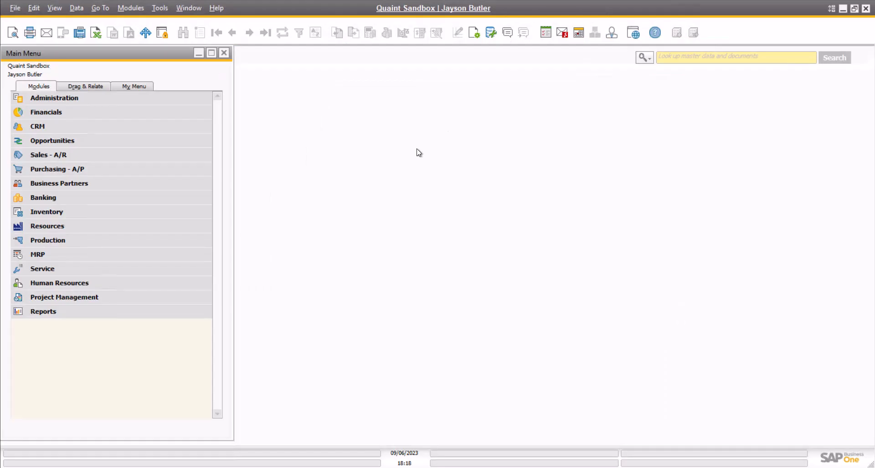
{"action": "mouse_move", "coordinate": [319, 161]}
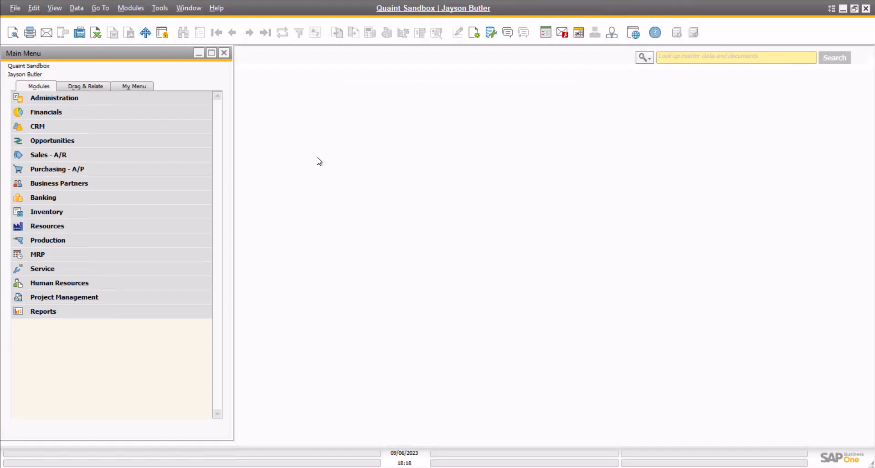
Step: Open a new Deposit form from Banking > Deposits
{"action": "left_click", "coordinate": [43, 198]}
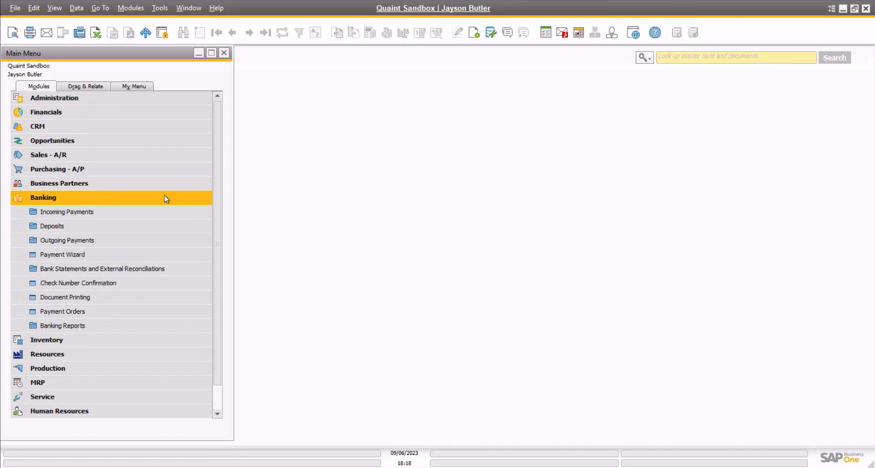
{"action": "left_click", "coordinate": [52, 226]}
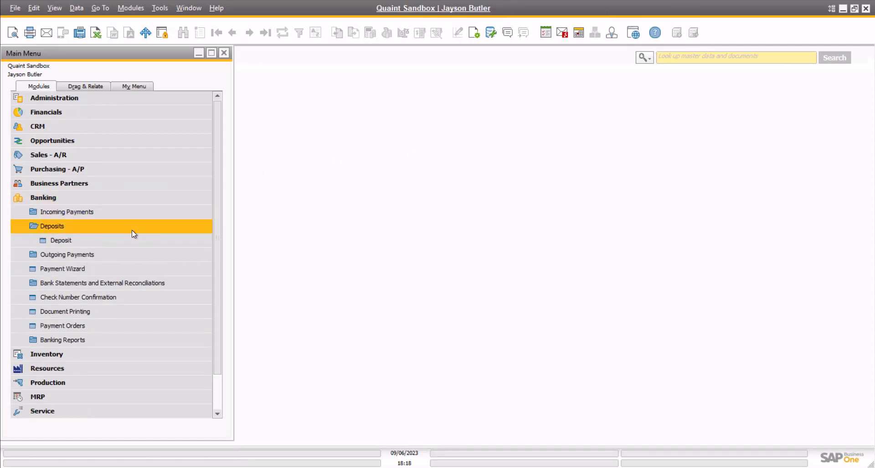
{"action": "double_click", "coordinate": [60, 241]}
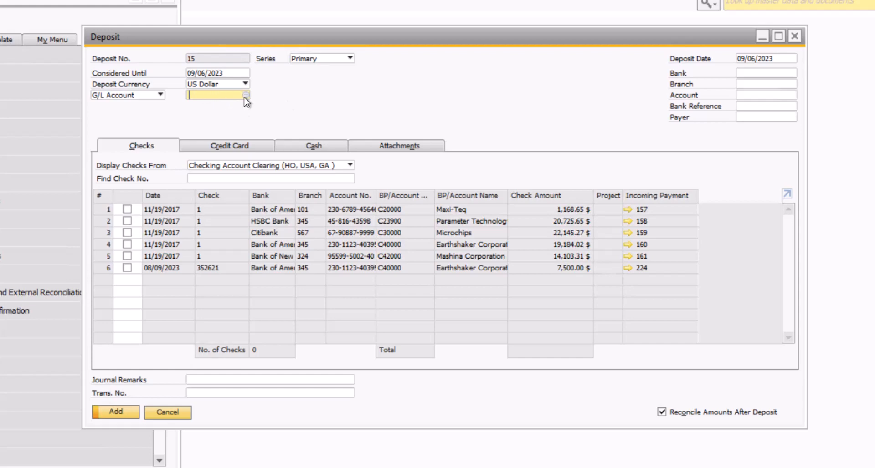
Step: Choose Cash at Bank - Checking as the deposit's G/L account
{"action": "left_click", "coordinate": [245, 95]}
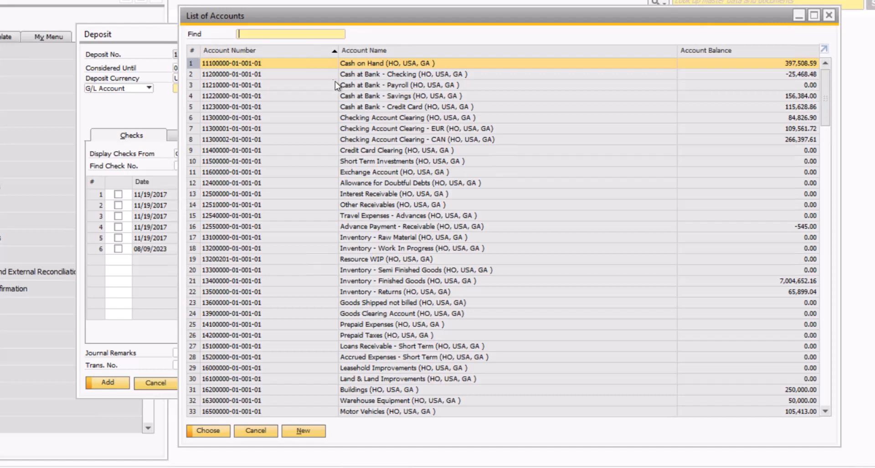
{"action": "left_click", "coordinate": [399, 74]}
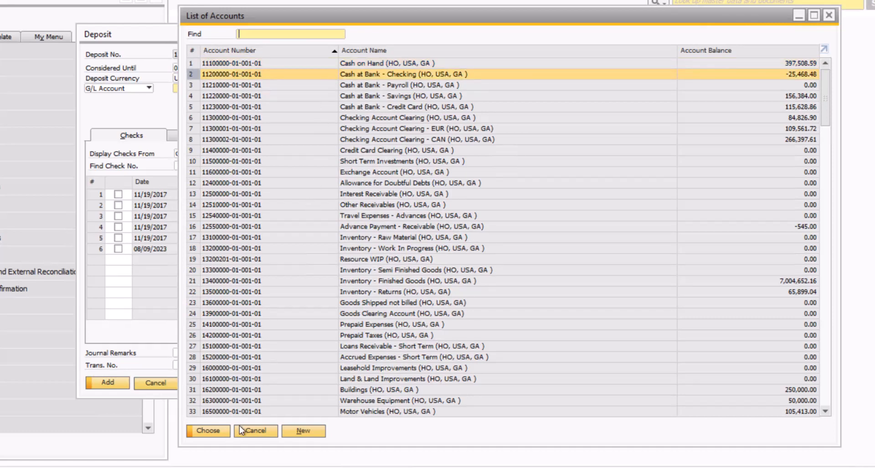
{"action": "left_click", "coordinate": [207, 430]}
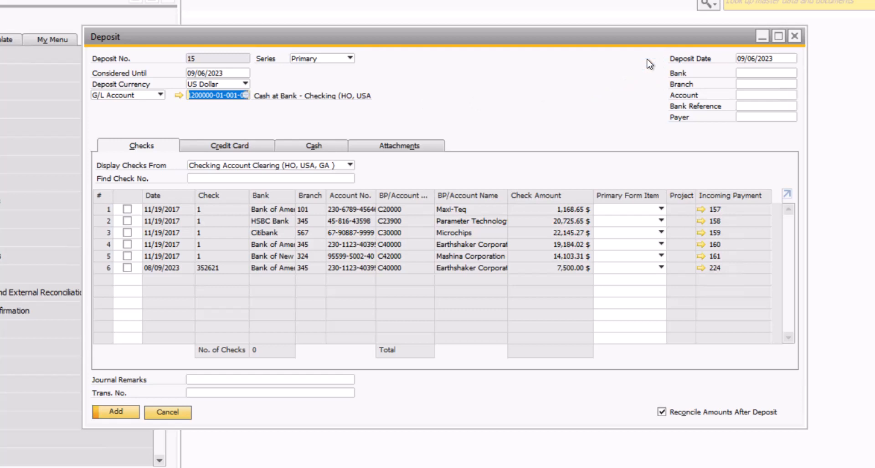
{"action": "mouse_move", "coordinate": [639, 64]}
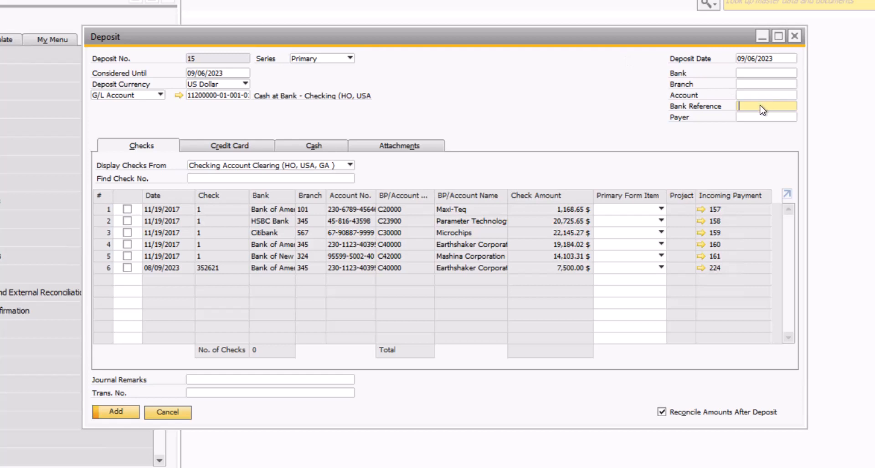
Step: Enter DEP 88215 as the deposit's bank reference
{"action": "type", "text": "DEP 88215"}
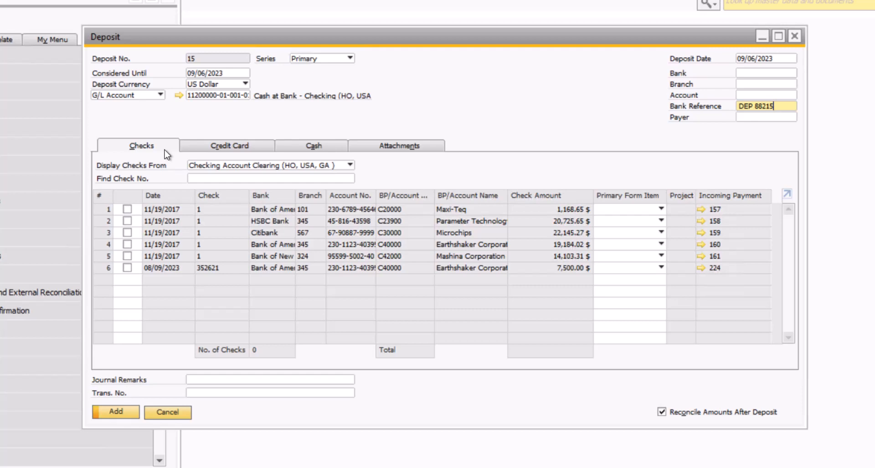
{"action": "mouse_move", "coordinate": [373, 171]}
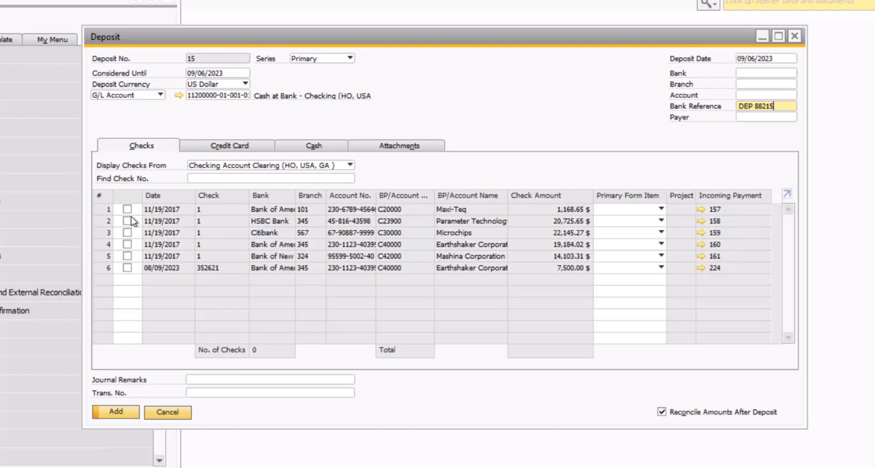
Step: Tick the HSBC and Citibank checks; enter remarks DEP 88215 and transaction number 88215
{"action": "left_click", "coordinate": [128, 233]}
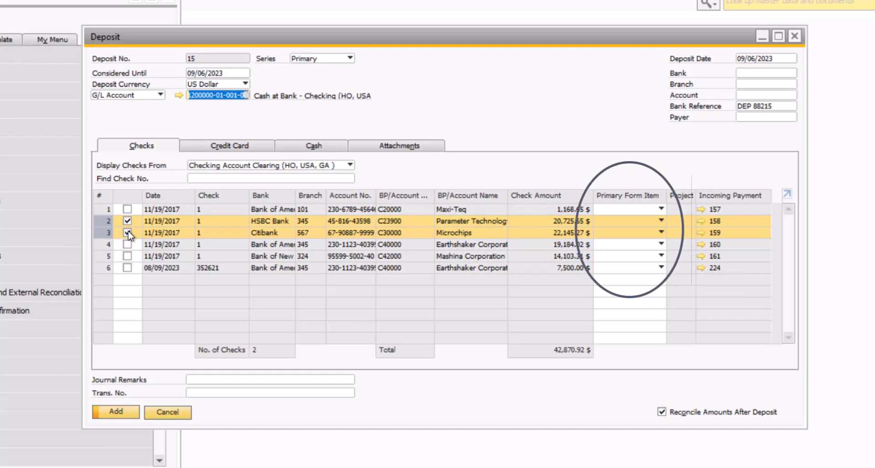
{"action": "left_click", "coordinate": [127, 233]}
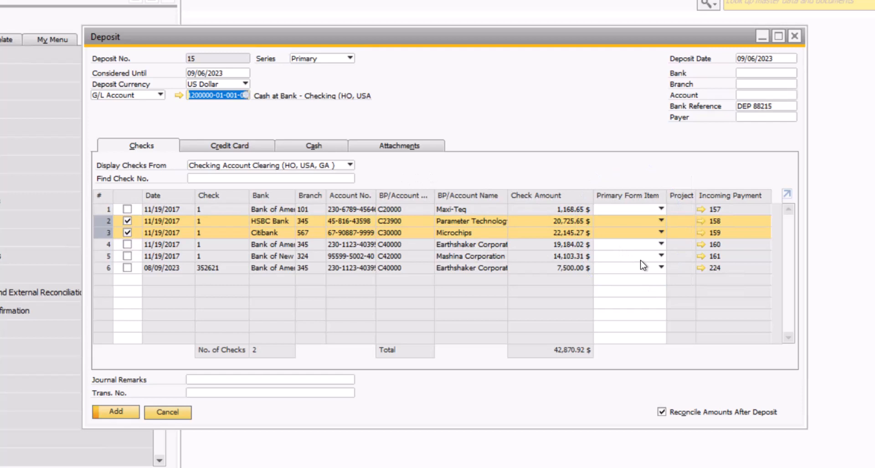
{"action": "mouse_move", "coordinate": [513, 326]}
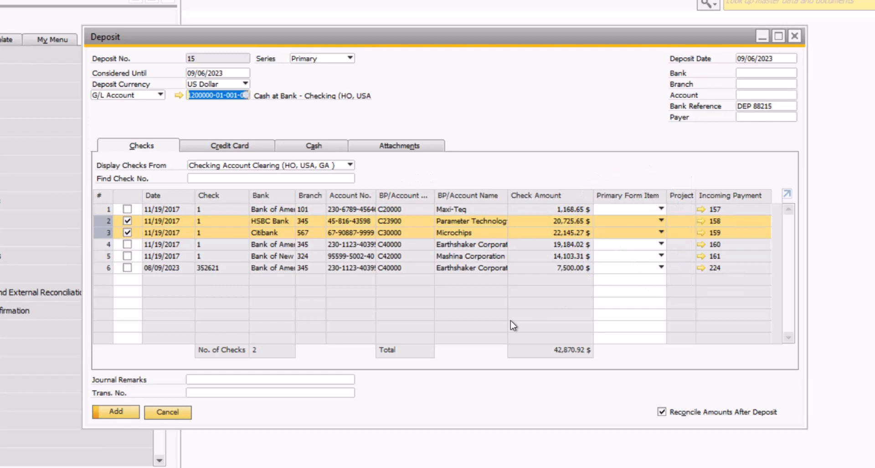
{"action": "left_click", "coordinate": [269, 379]}
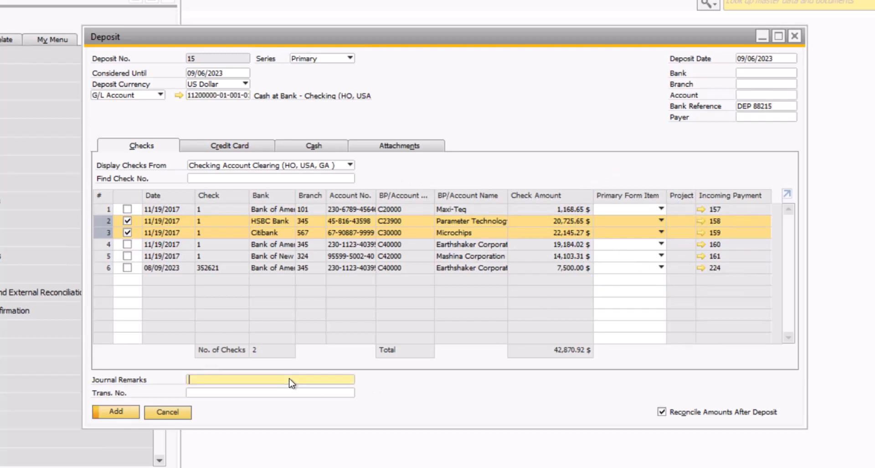
{"action": "type", "text": "DEP 88215"}
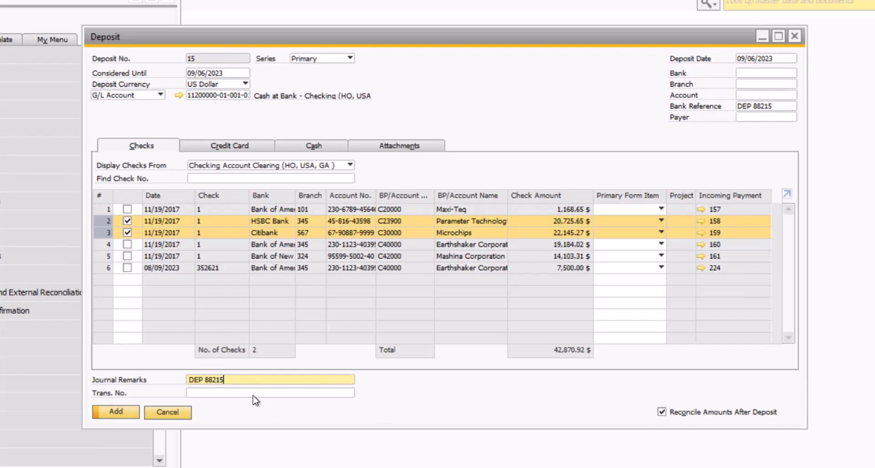
{"action": "type", "text": "88215"}
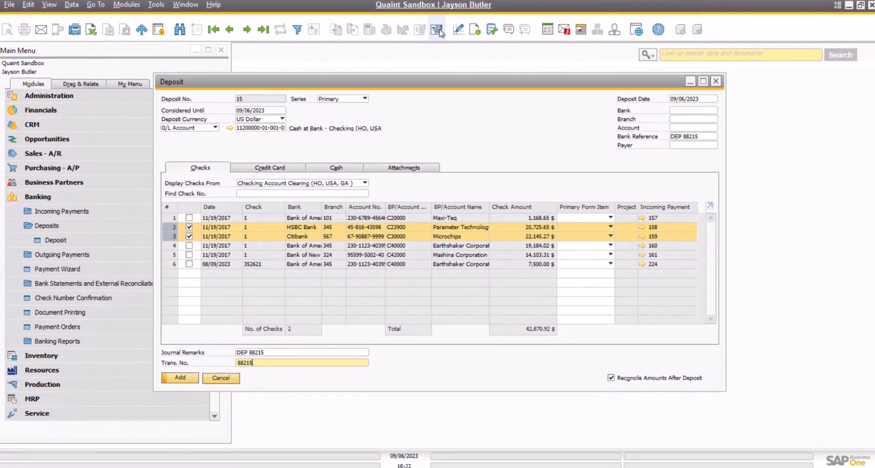
Step: Preview the 42,870.92 $ journal entry for the check deposit, then close it
{"action": "left_click", "coordinate": [436, 29]}
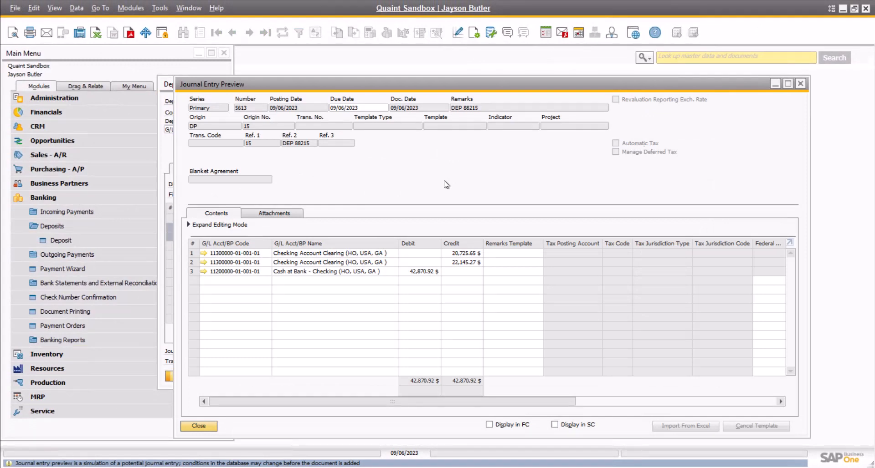
{"action": "left_click", "coordinate": [197, 426]}
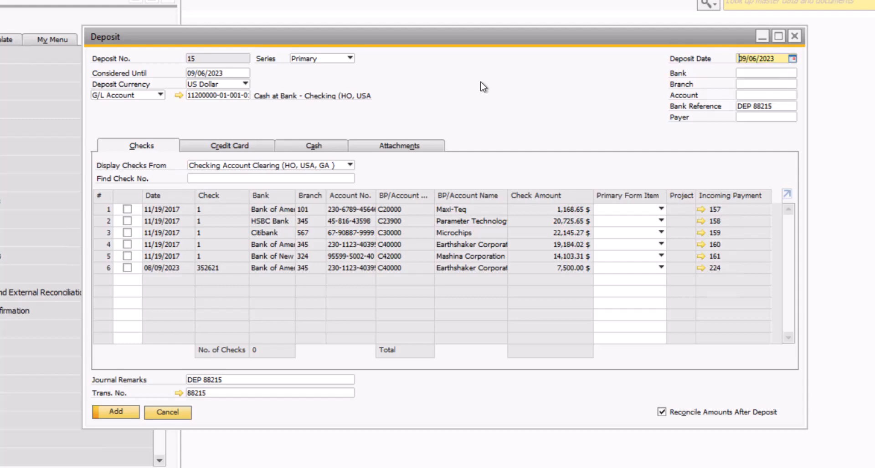
Step: Tick Master card vouchers 1 and 5 (9,928.07 $) and add the deposit
{"action": "left_click", "coordinate": [229, 146]}
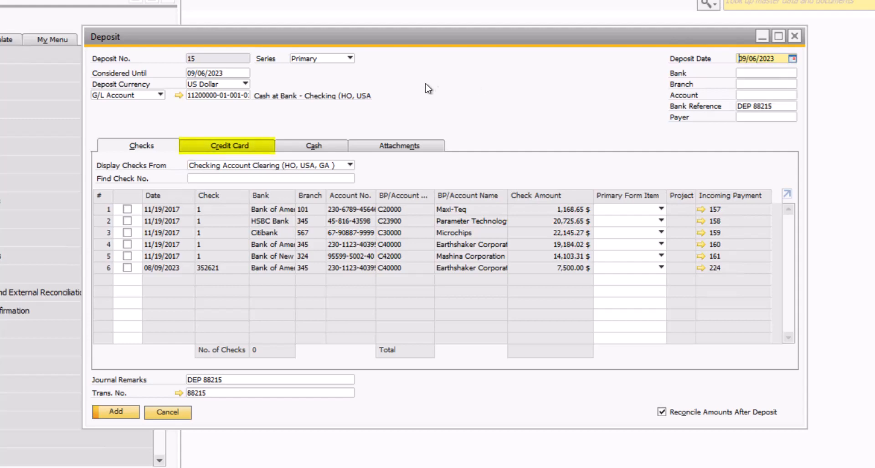
{"action": "left_click", "coordinate": [230, 145]}
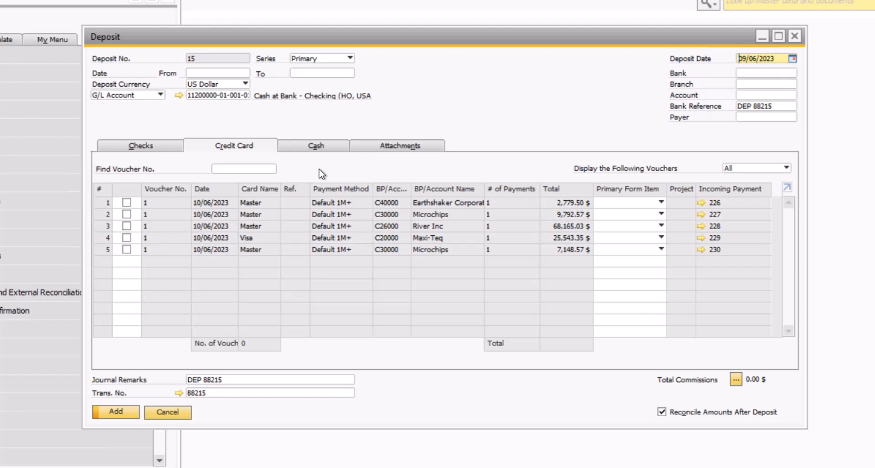
{"action": "mouse_move", "coordinate": [304, 181]}
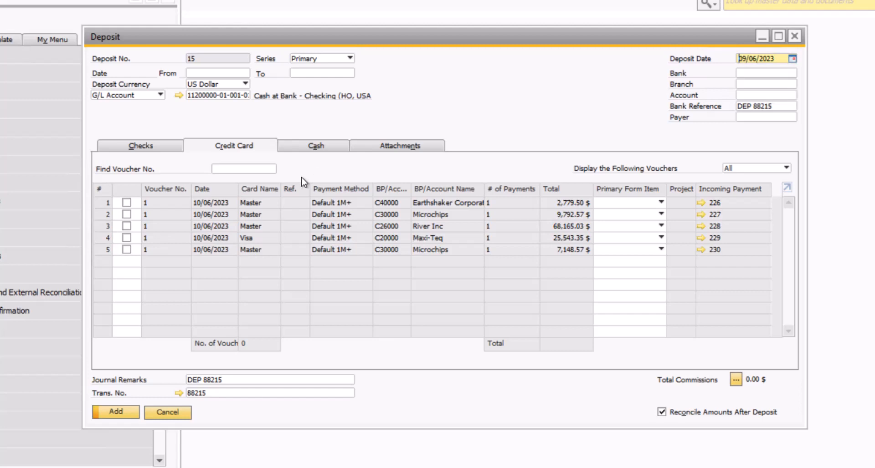
{"action": "left_click", "coordinate": [127, 203]}
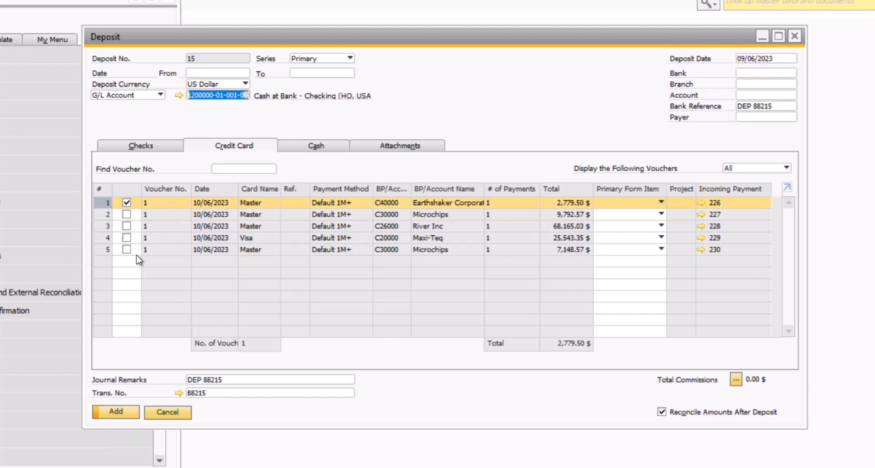
{"action": "left_click", "coordinate": [127, 250]}
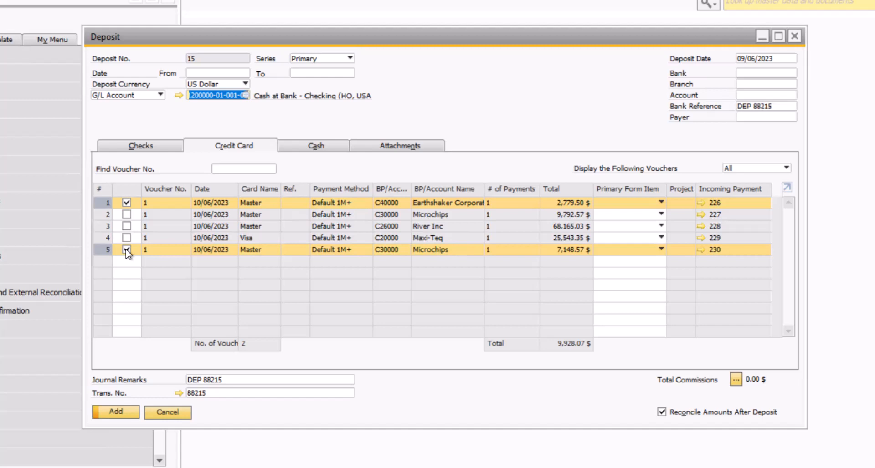
{"action": "left_click", "coordinate": [126, 250]}
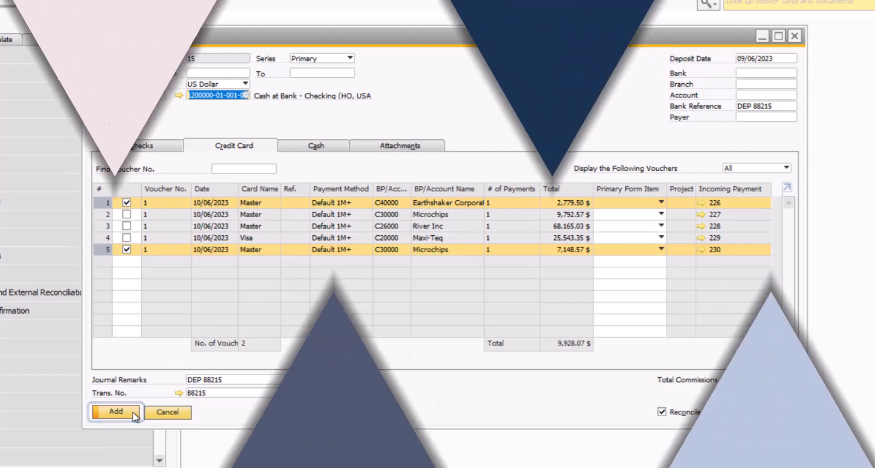
{"action": "left_click", "coordinate": [116, 412]}
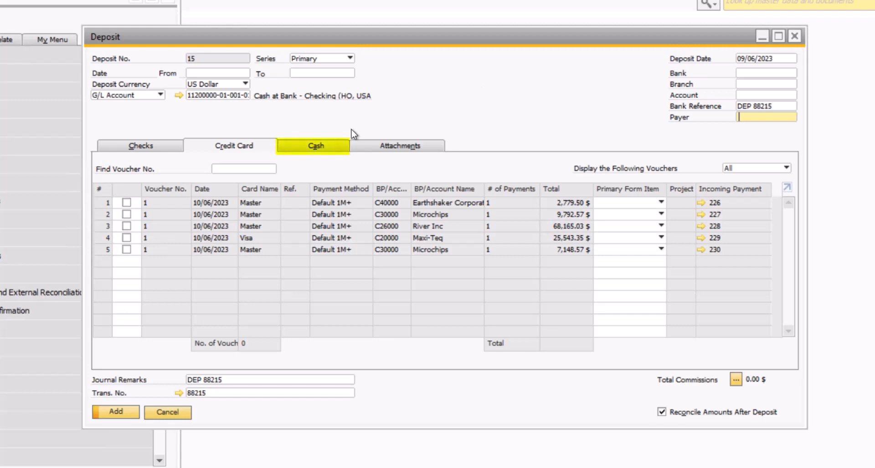
Step: Set the cash deposit's G/L account to Cash at Bank - Checking
{"action": "left_click", "coordinate": [317, 145]}
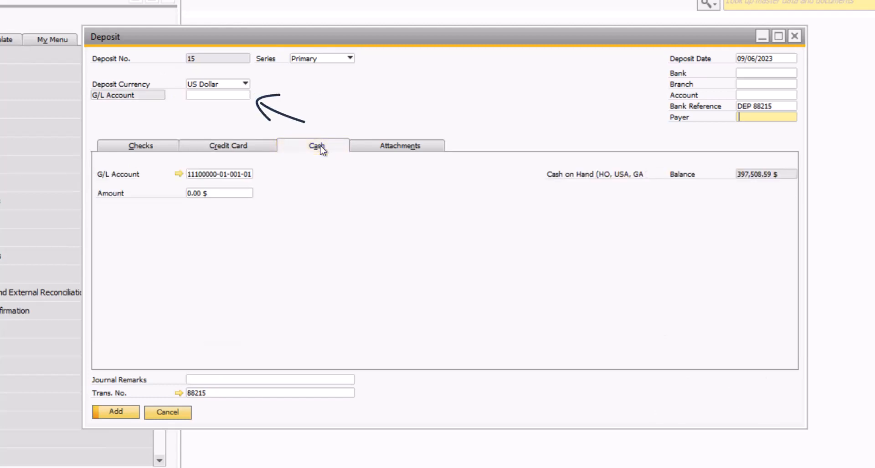
{"action": "left_click", "coordinate": [217, 95]}
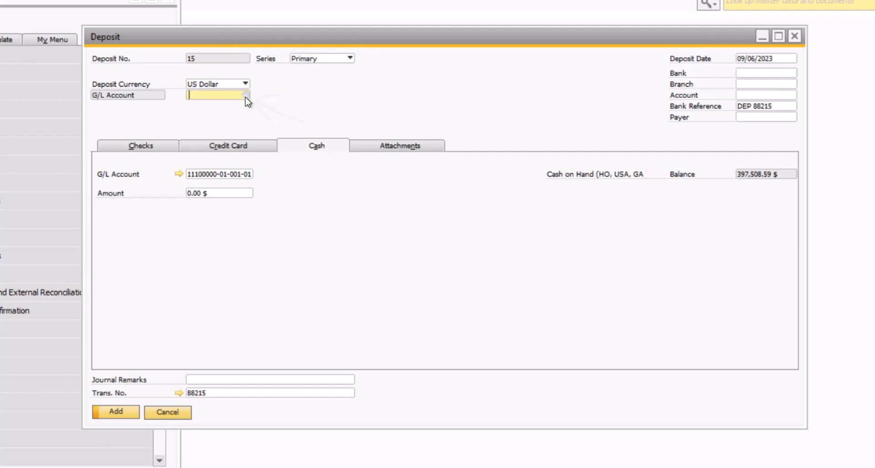
{"action": "left_click", "coordinate": [245, 95]}
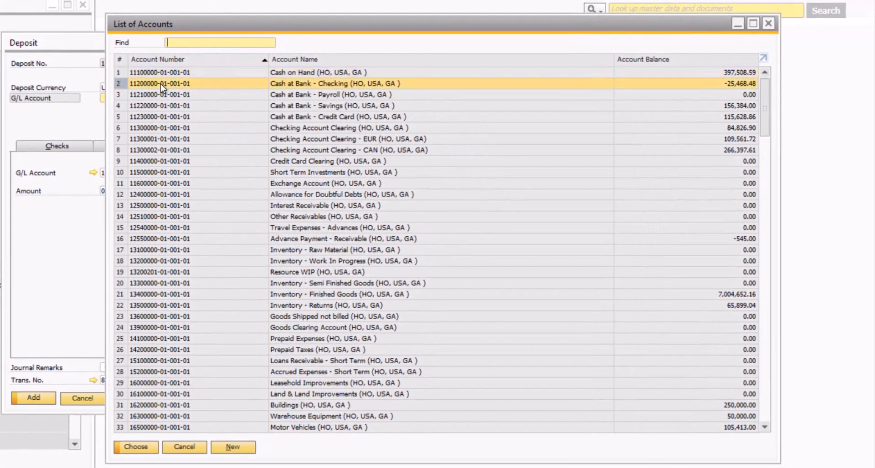
{"action": "left_click", "coordinate": [135, 447]}
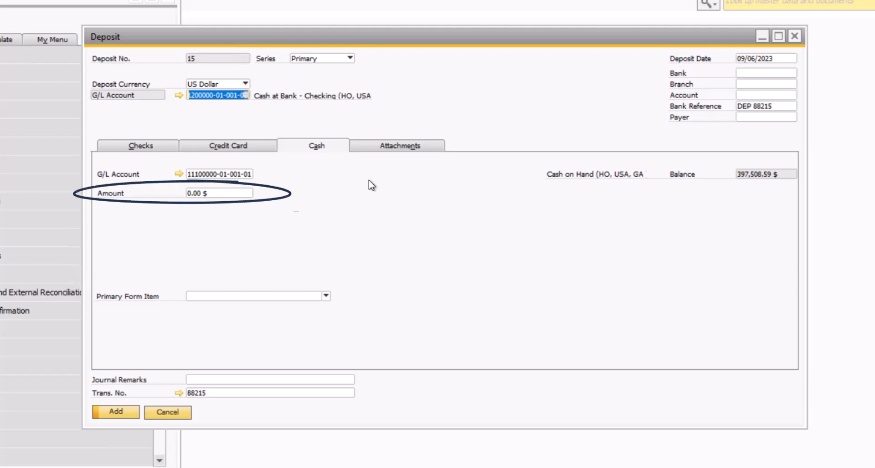
{"action": "mouse_move", "coordinate": [243, 285]}
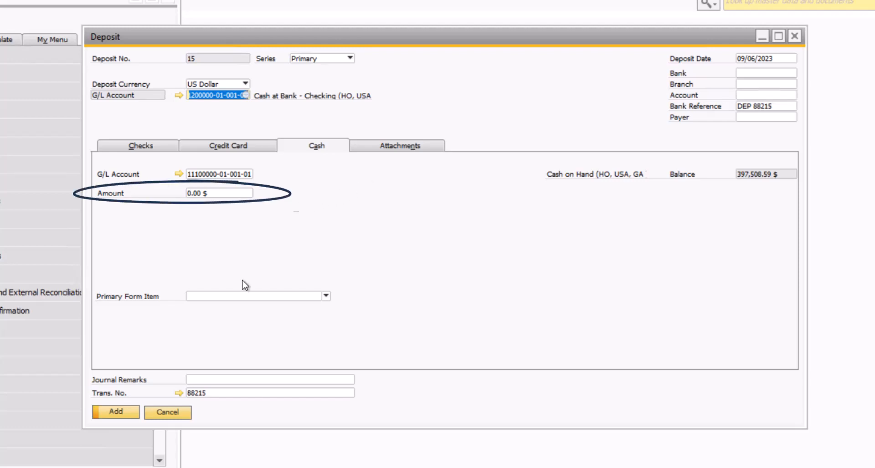
Step: Enter a cash amount of 793 and journal remark DEP
{"action": "left_click", "coordinate": [217, 194]}
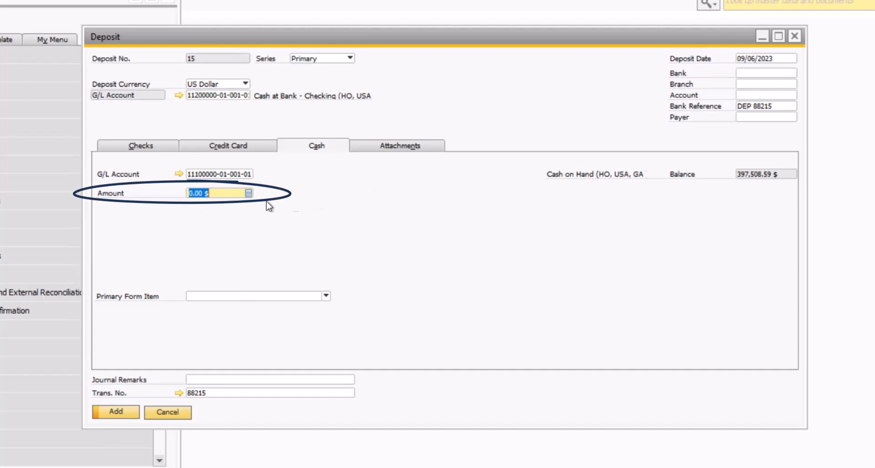
{"action": "type", "text": "793"}
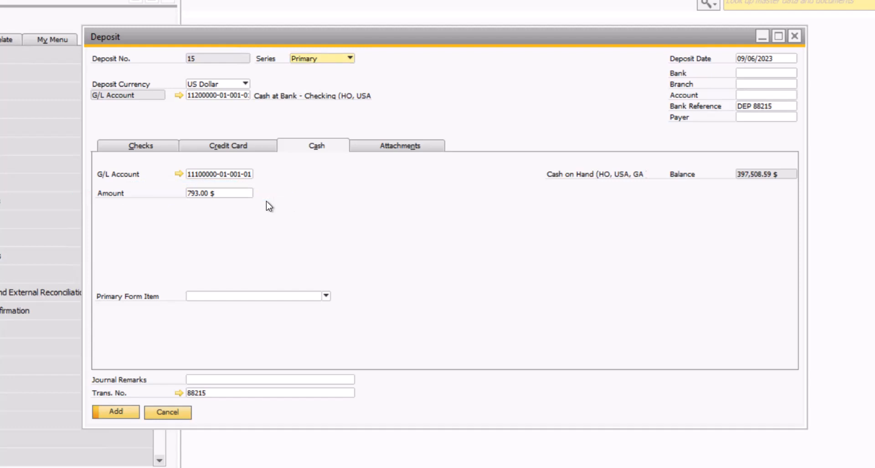
{"action": "left_click", "coordinate": [269, 380]}
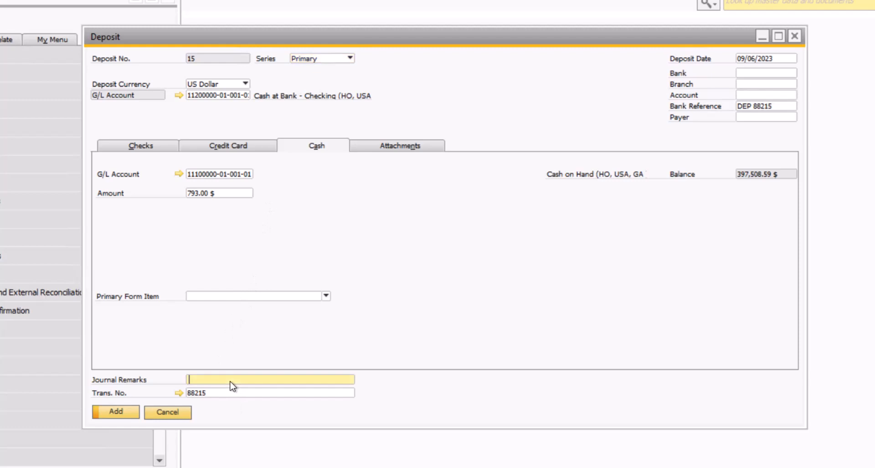
{"action": "type", "text": "DEP 88215"}
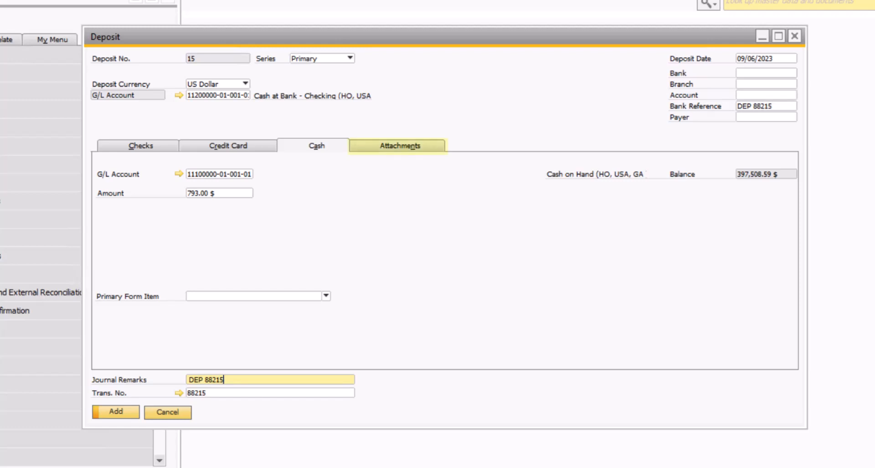
Step: Attach the Deposit Receipt file via the Attachments tab's Browse option
{"action": "left_click", "coordinate": [400, 146]}
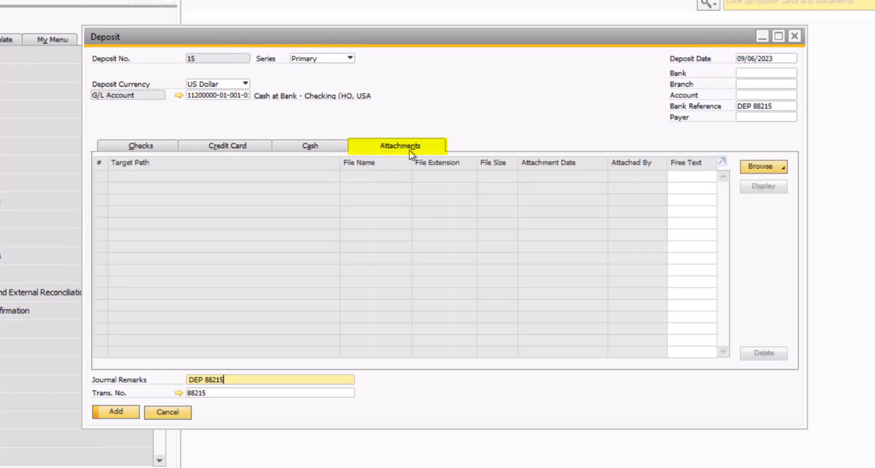
{"action": "left_click", "coordinate": [762, 167]}
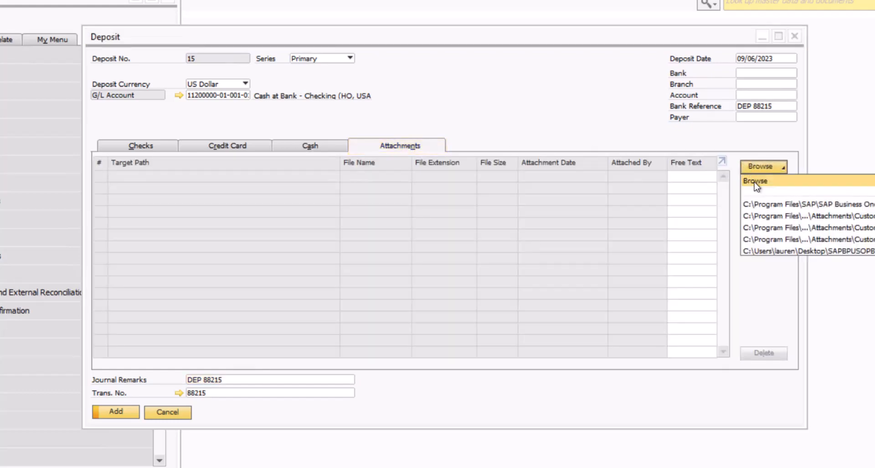
{"action": "left_click", "coordinate": [755, 181]}
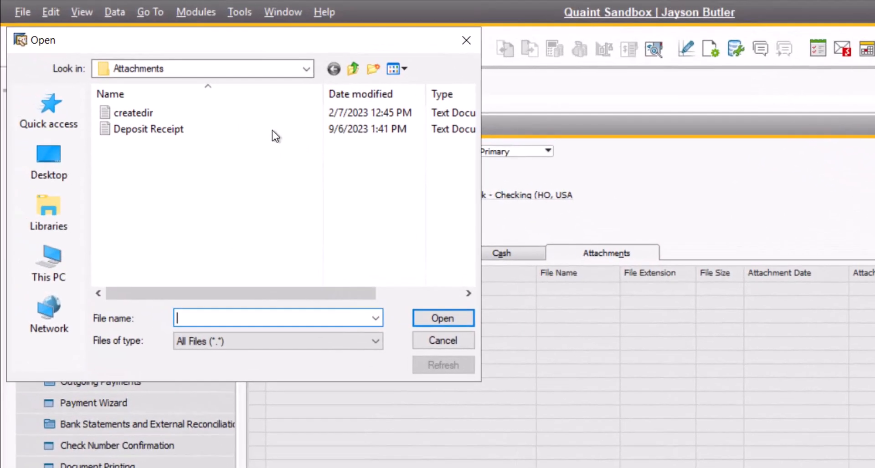
{"action": "left_click", "coordinate": [147, 129]}
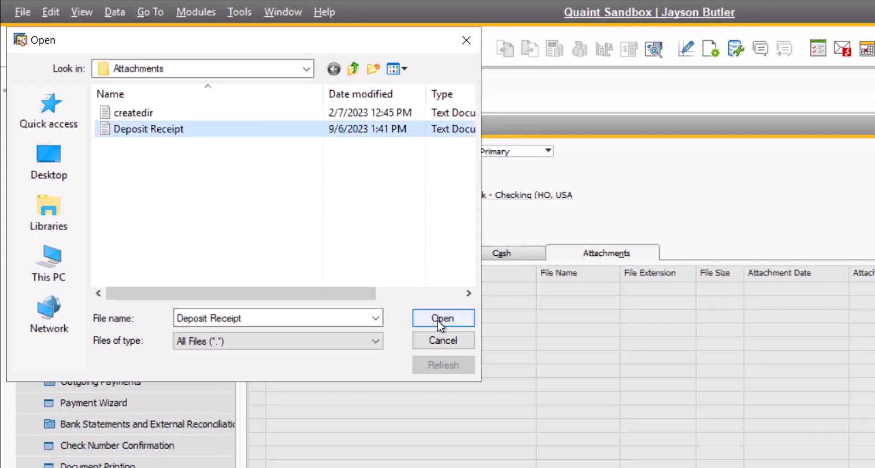
{"action": "left_click", "coordinate": [443, 318]}
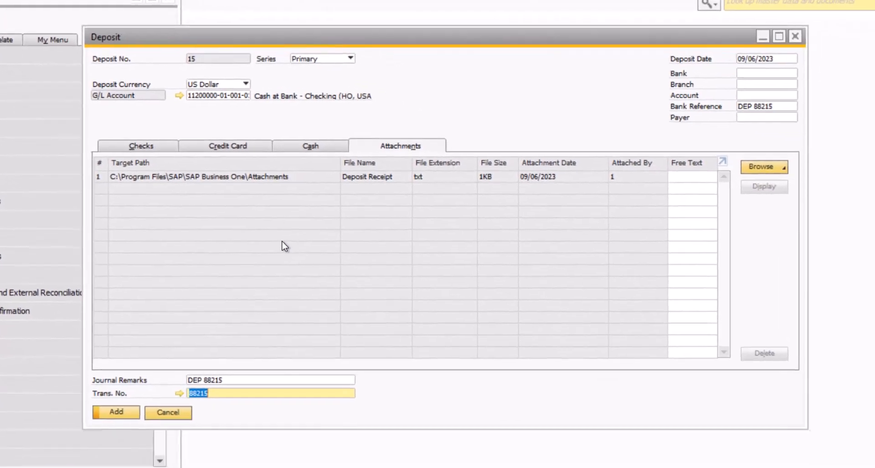